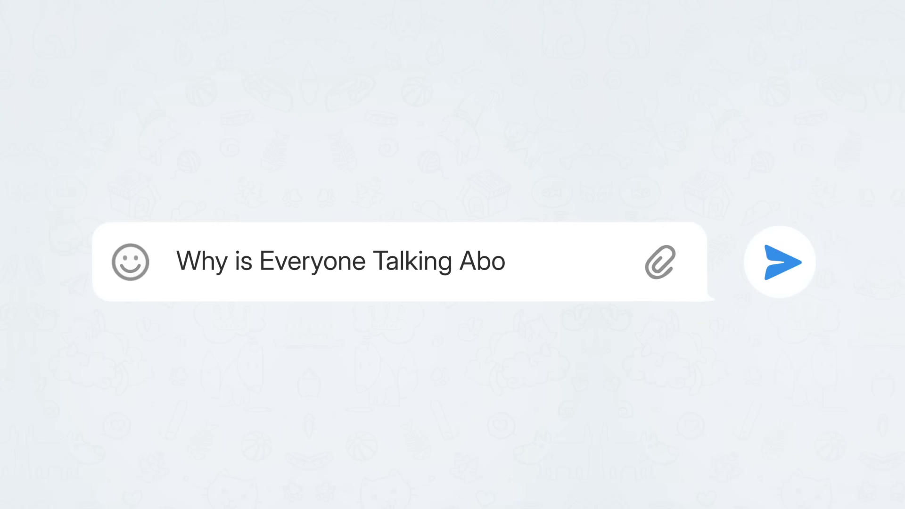
left_click(778, 261)
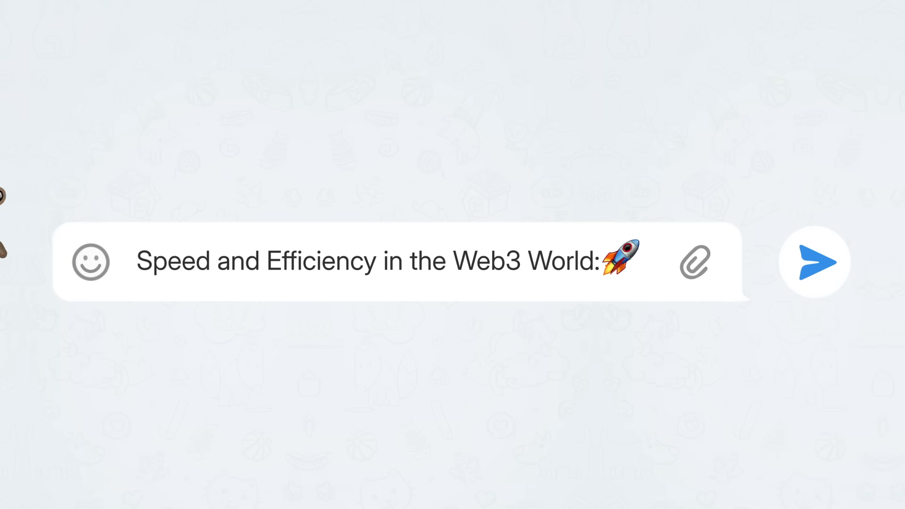
left_click(813, 261)
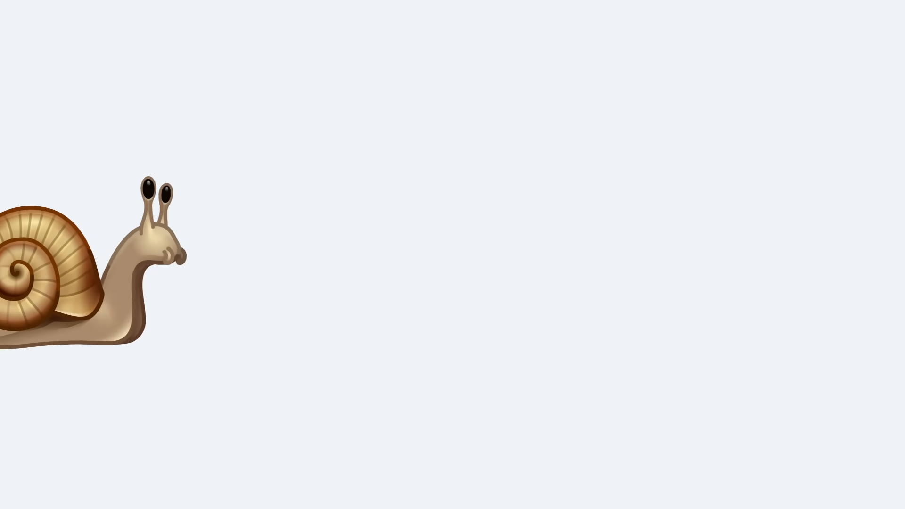